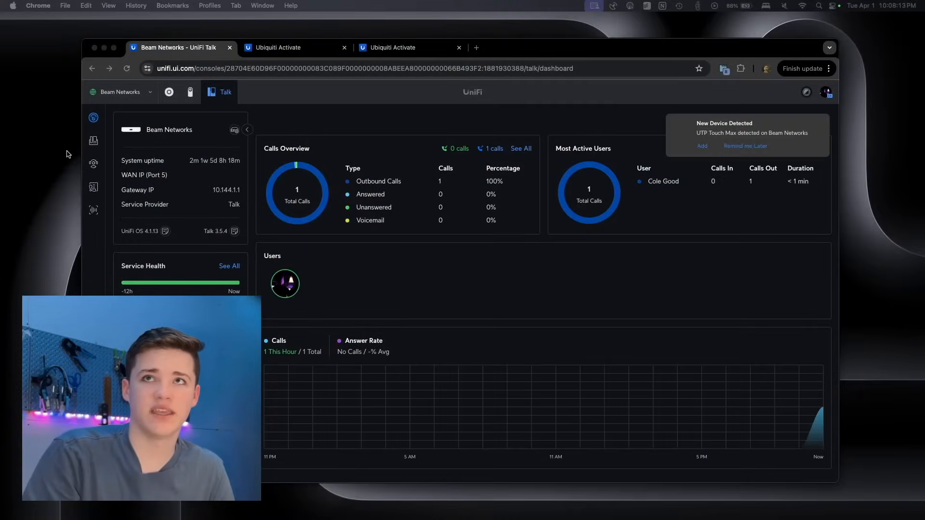
Begin assigning the detected Touch Max by creating a new user Test Test1 with extension 101.
click(93, 141)
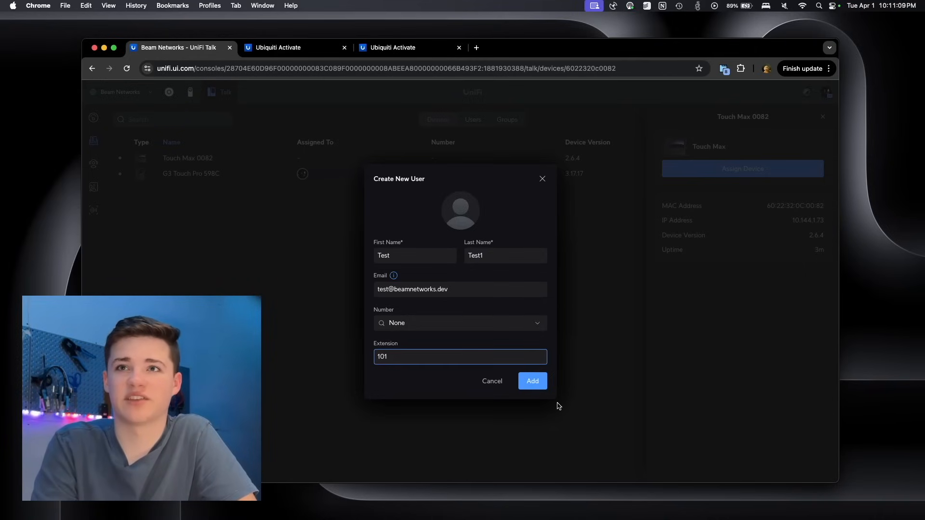
Add the user Test Test1 and assign Touch Max 0082 to them with no phone number.
click(532, 381)
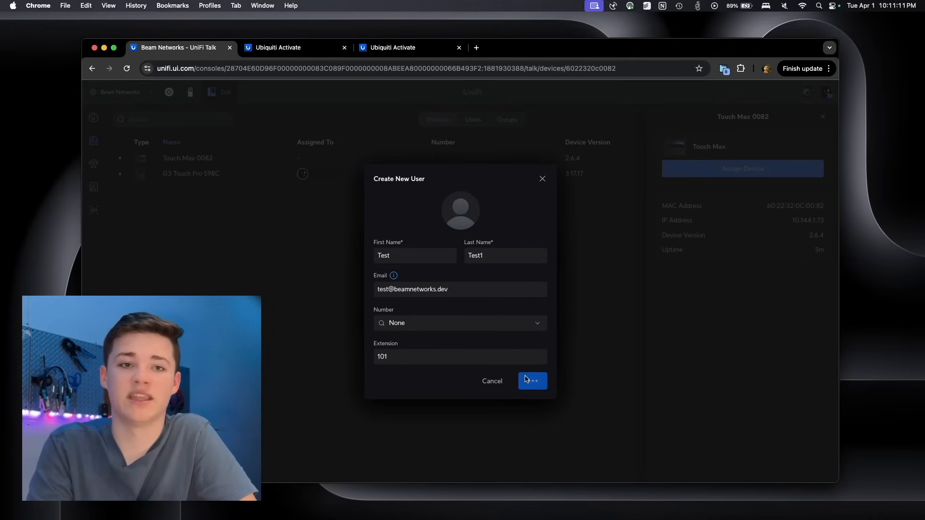
click(532, 381)
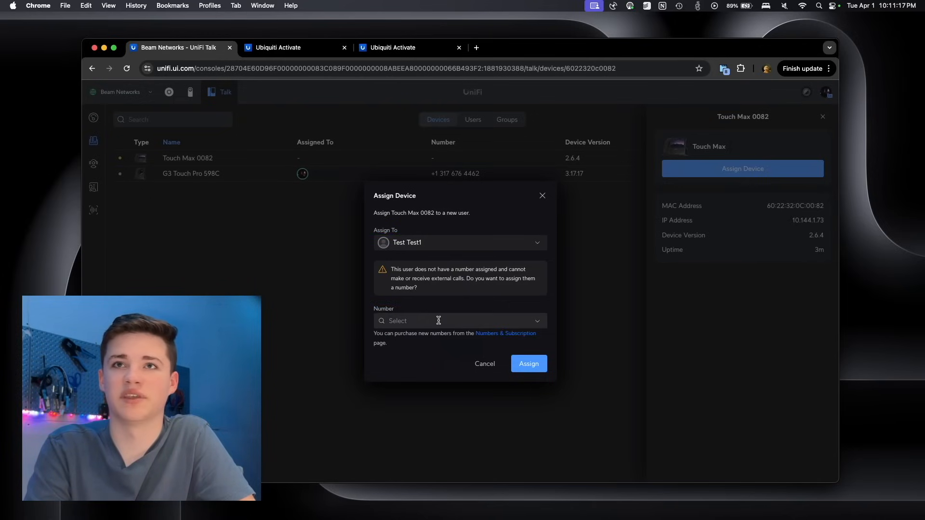
click(528, 364)
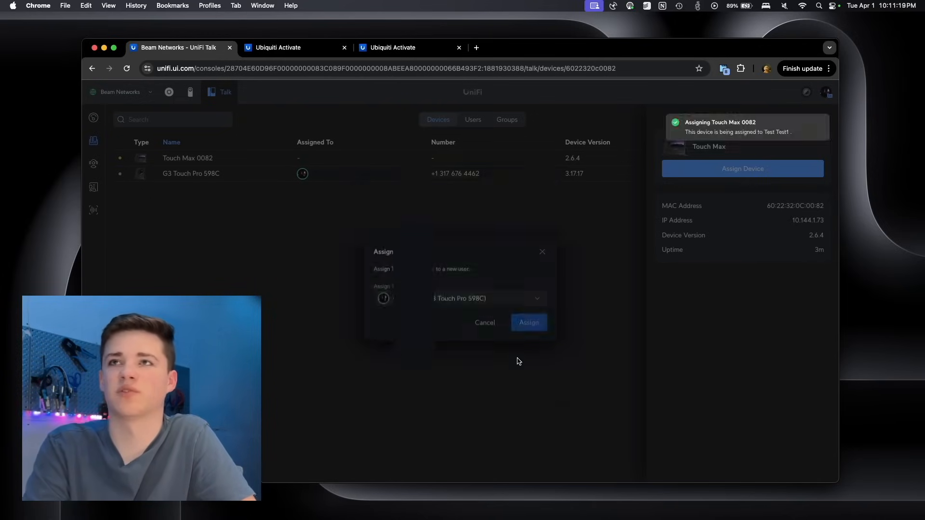
click(528, 322)
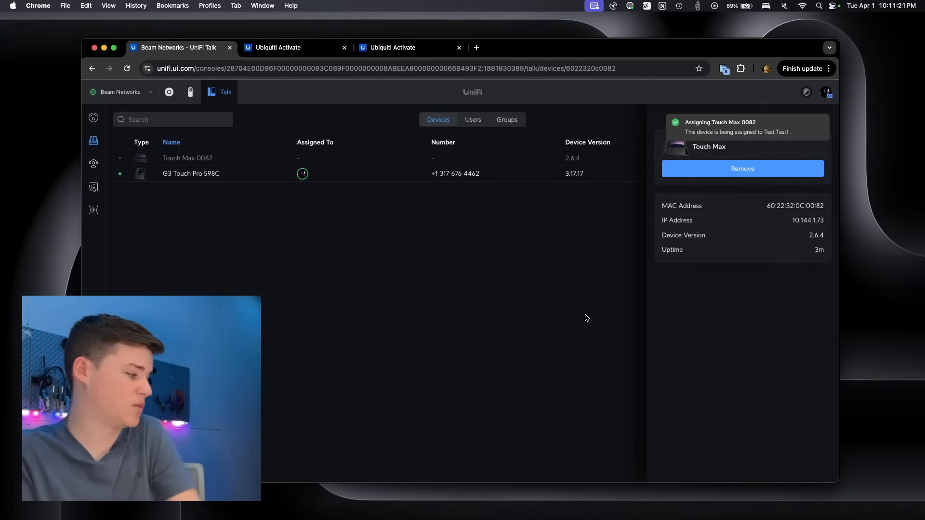